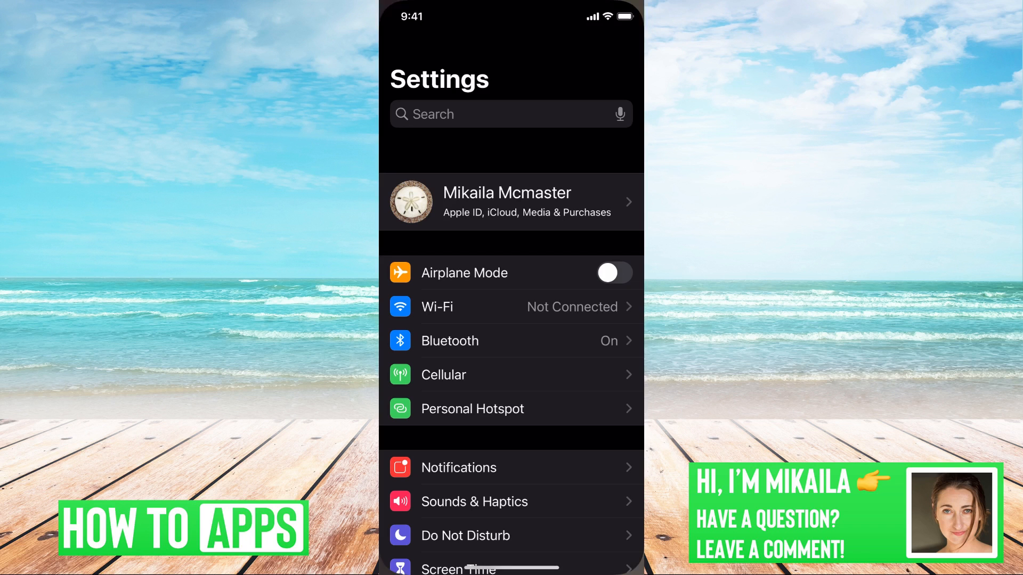
# Scroll through Settings into Messages to confirm Send as SMS and MMS Messaging are on.
pyautogui.scroll(-3)
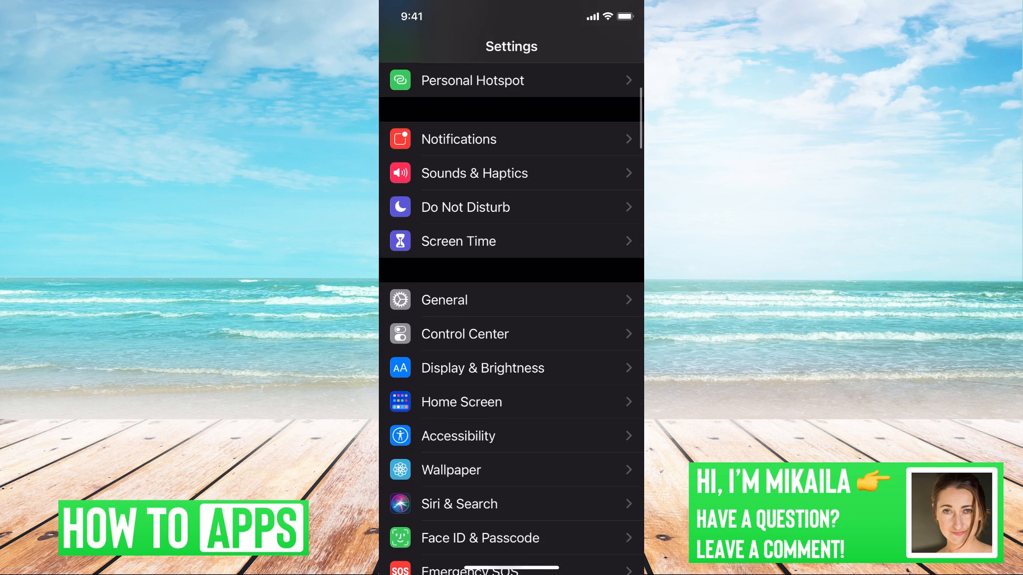
pyautogui.scroll(-3)
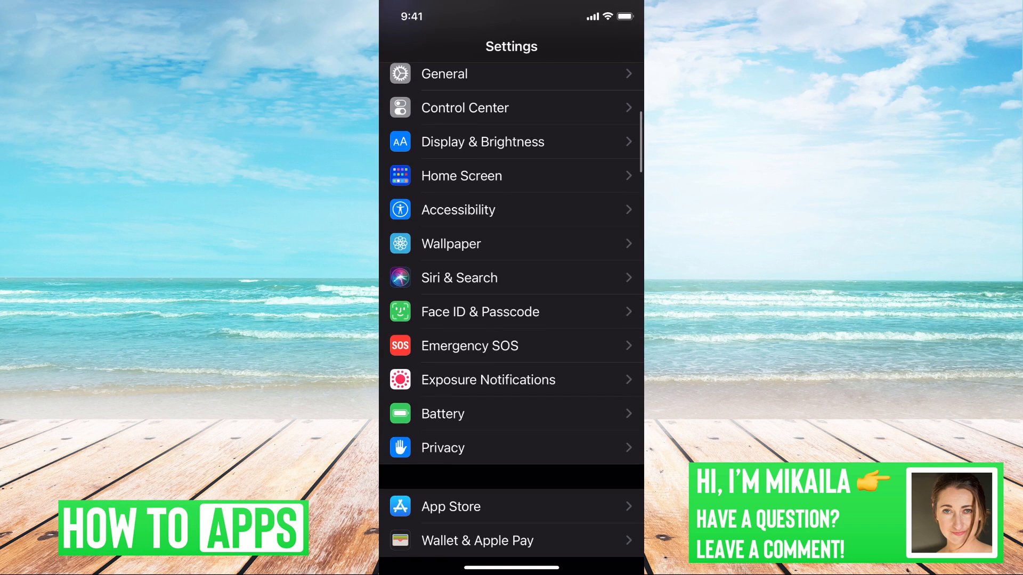
pyautogui.scroll(-3)
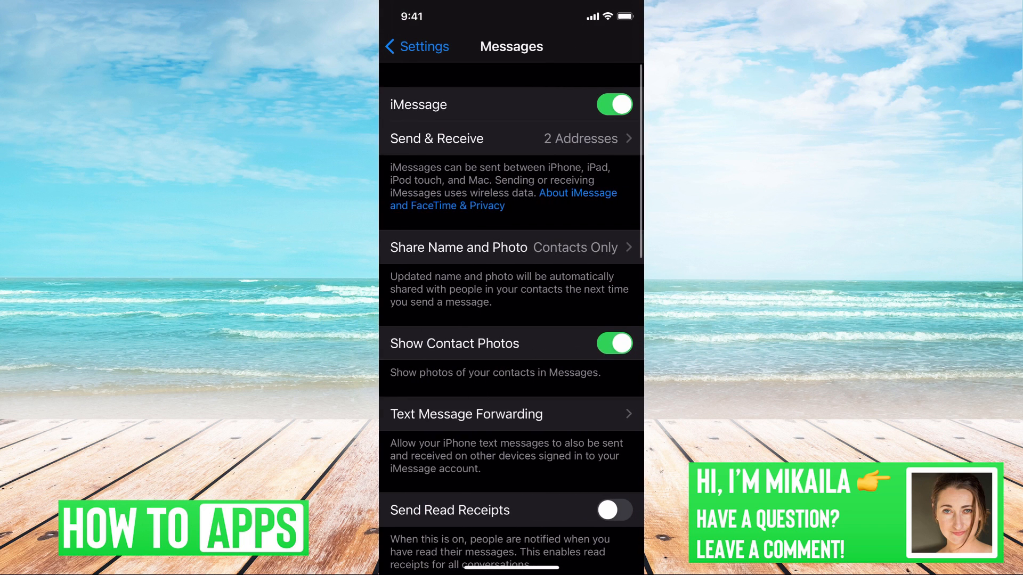
pyautogui.scroll(-3)
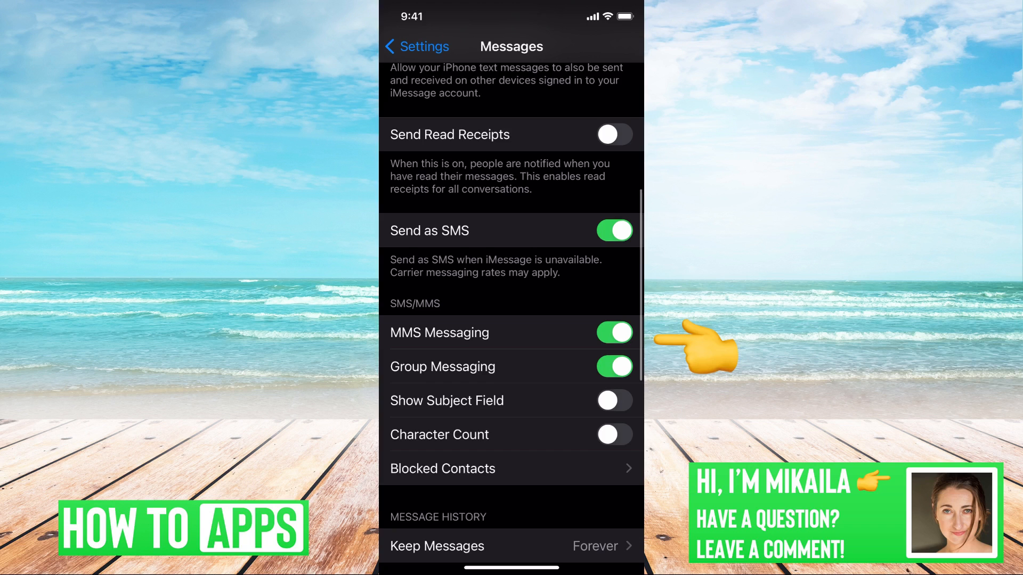
pyautogui.scroll(-3)
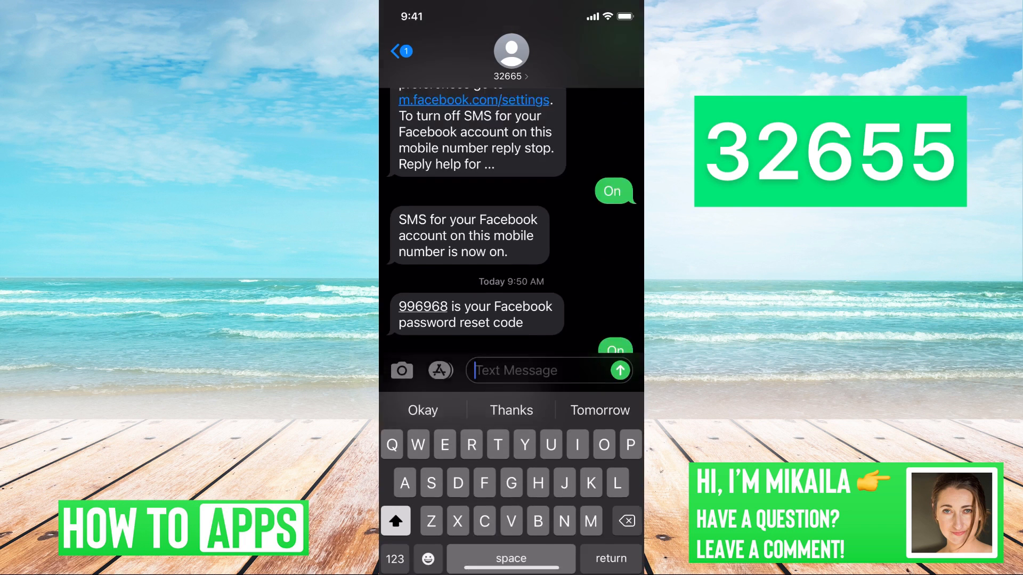
# Send the reply 'On' to 32665 to turn on Facebook SMS for this number.
pyautogui.write('On')
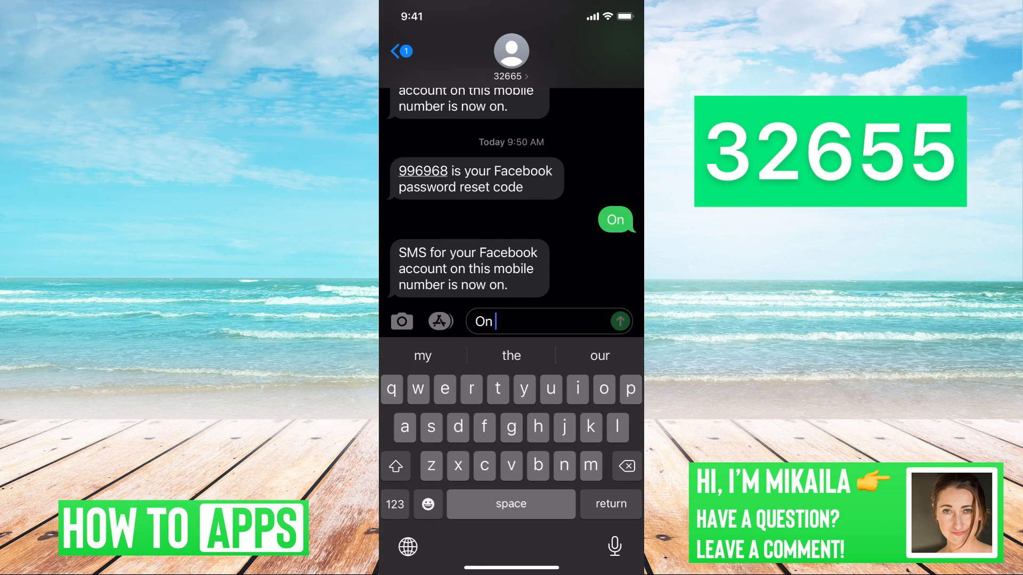
pyautogui.click(618, 320)
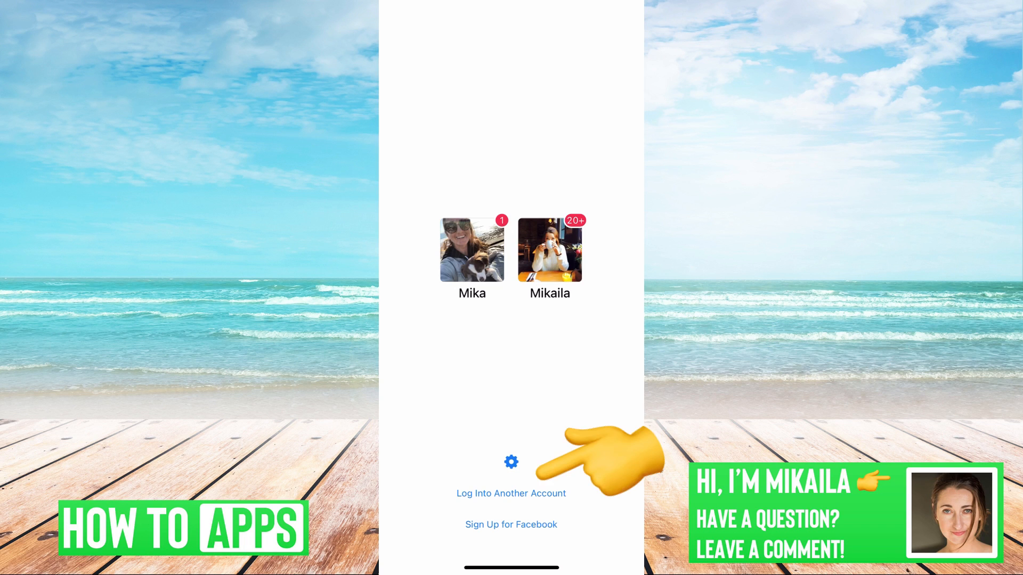
# Choose the saved Facebook profile to start logging into the account.
pyautogui.click(511, 525)
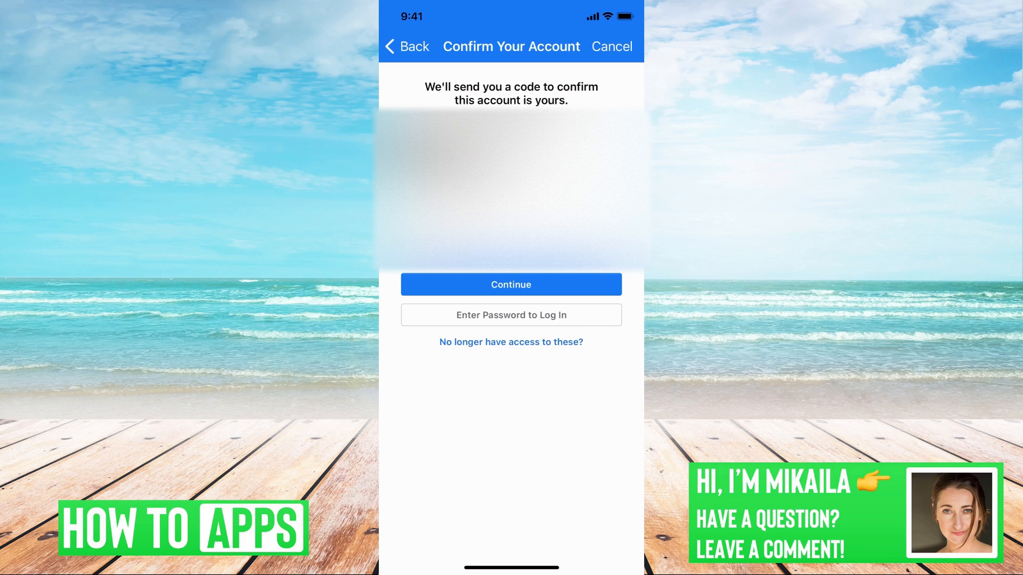
# Continue on Confirm Your Account so Facebook sends the confirmation code.
pyautogui.click(510, 284)
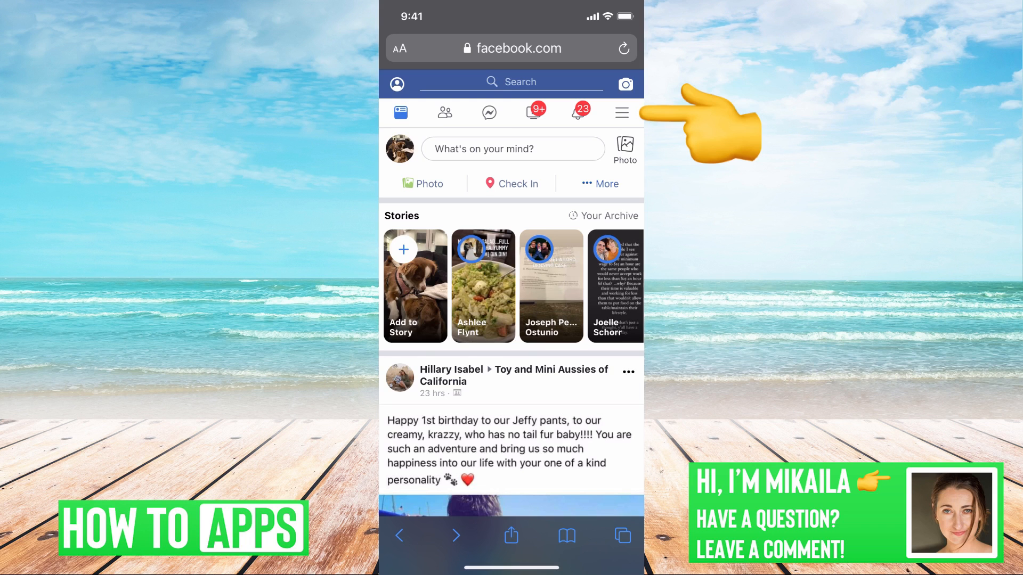
# Navigate from the Facebook menu through Settings and Personal Information to Manage Contact Info.
pyautogui.click(621, 112)
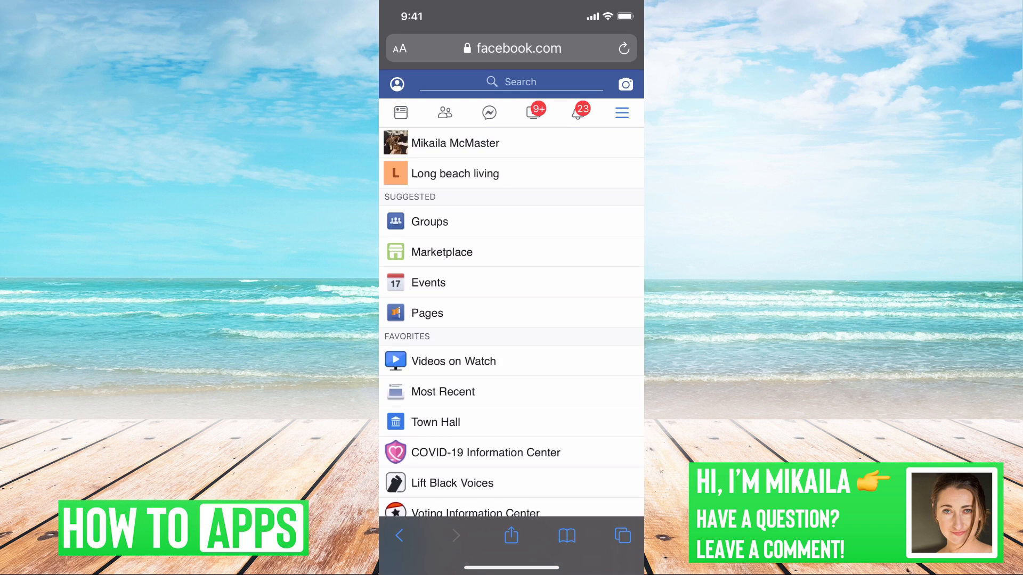
pyautogui.scroll(-3)
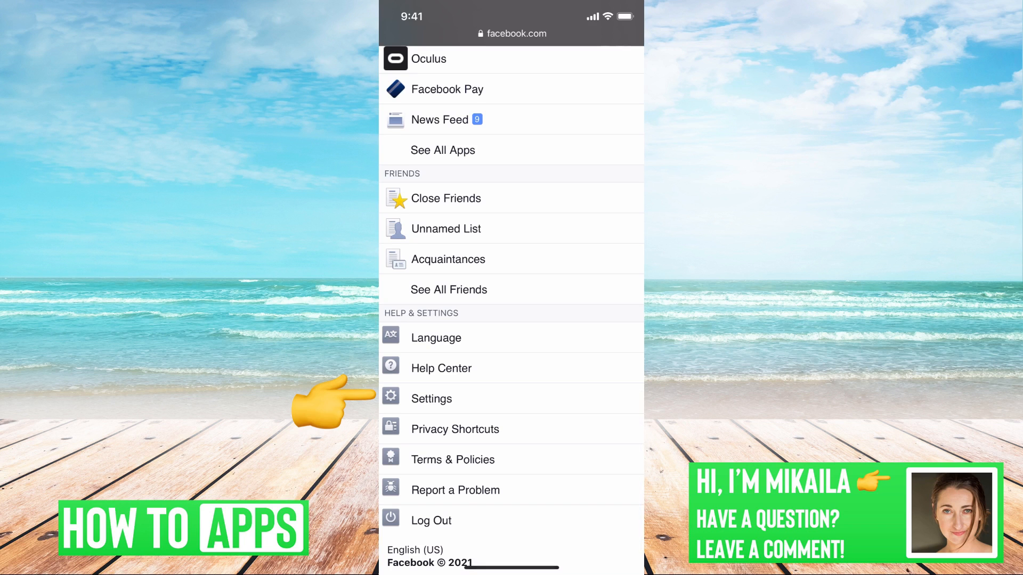
pyautogui.click(430, 399)
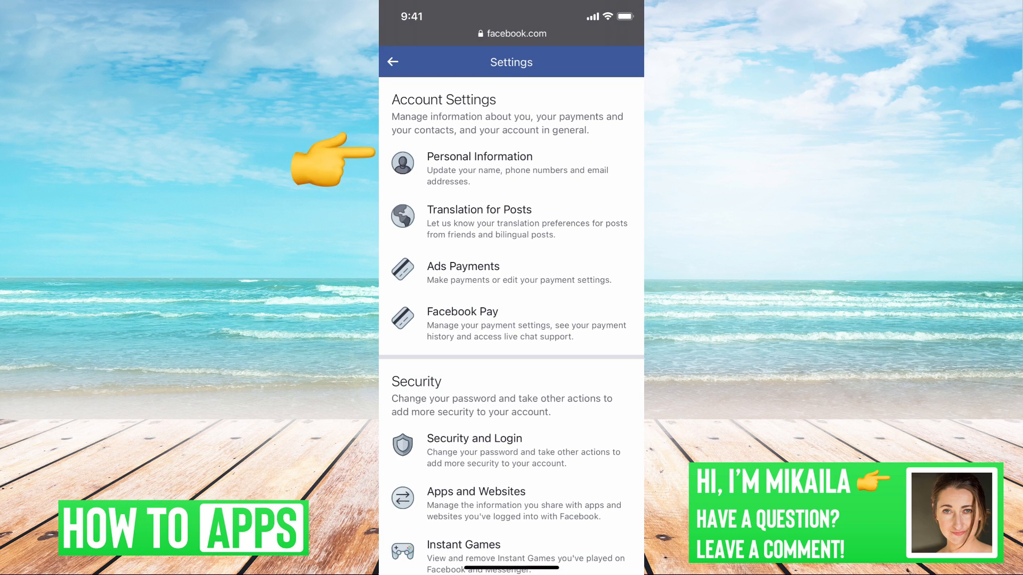
pyautogui.click(478, 157)
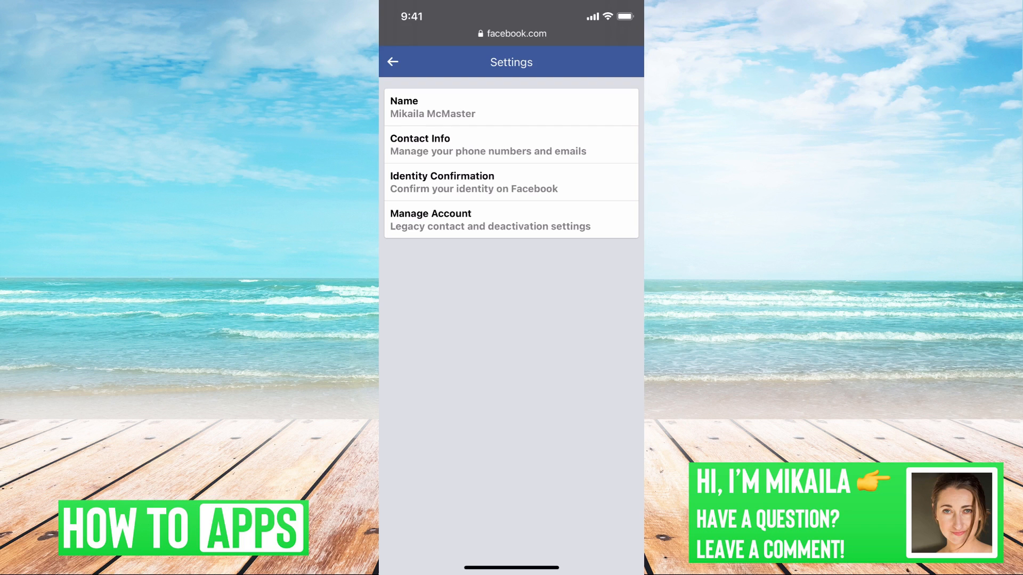
pyautogui.click(511, 143)
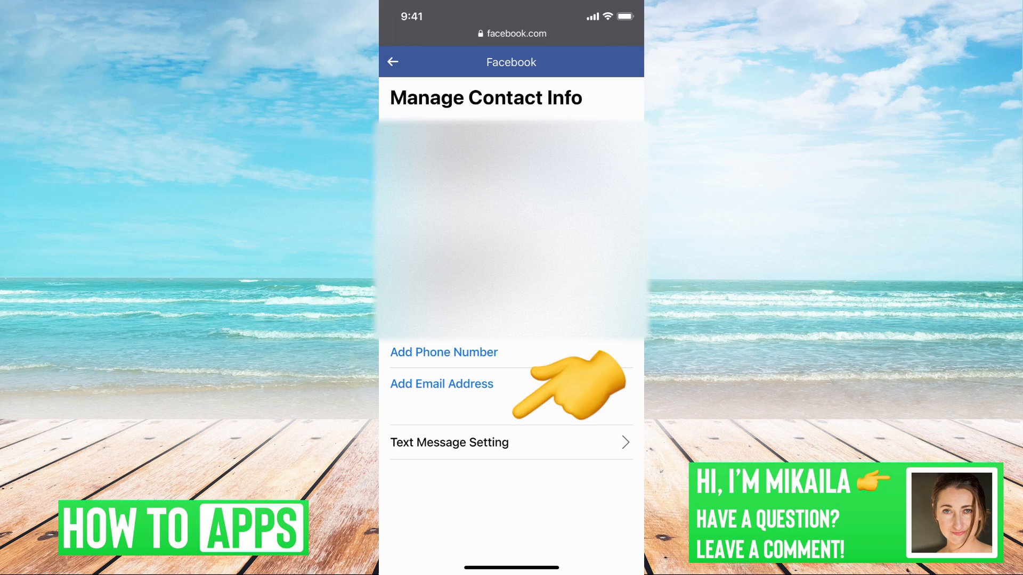
# Review the contact details via the Text Message Setting option on Manage Contact Info.
pyautogui.click(448, 442)
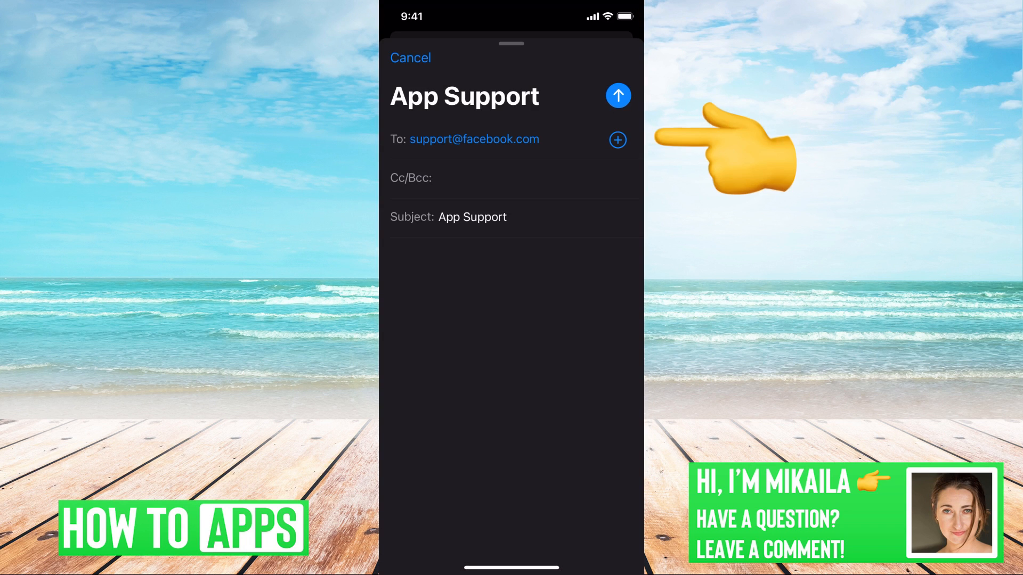
# Place the cursor in the body of the App Support email to Facebook support.
pyautogui.click(512, 252)
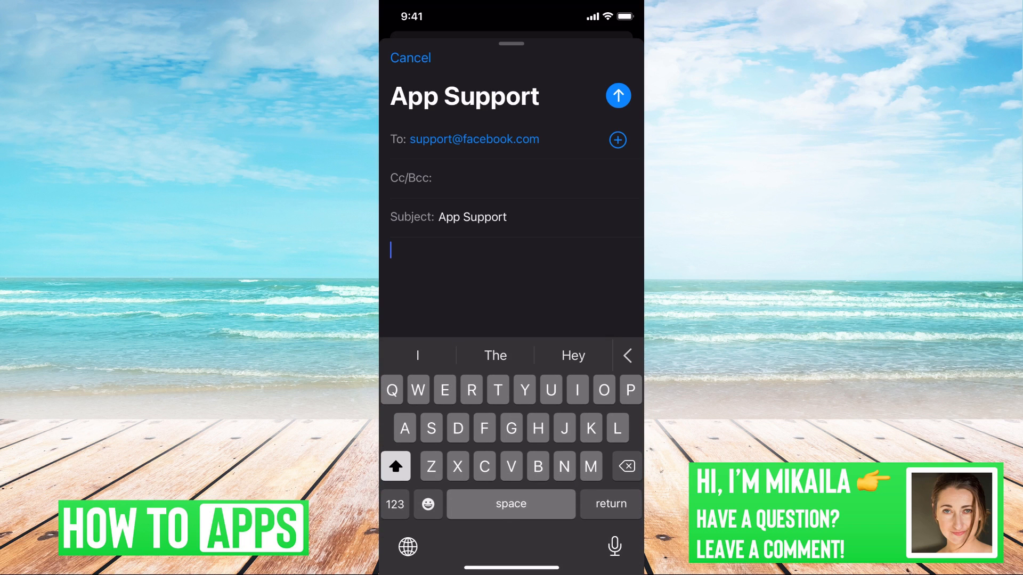